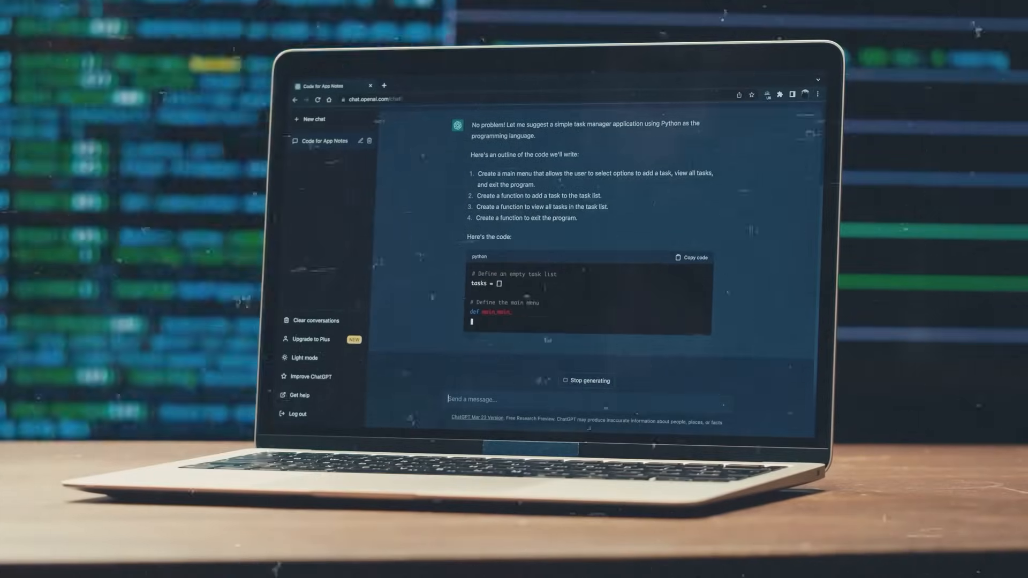
# Step: Scroll the Apache License 2.0 page down to its Definitions section
pyautogui.scroll(-3)
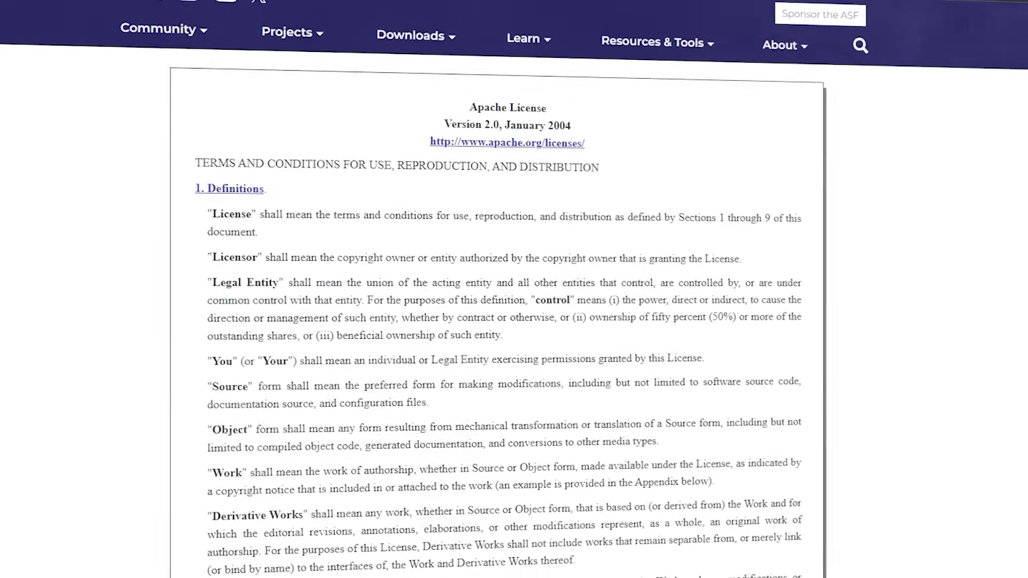
pyautogui.scroll(-3)
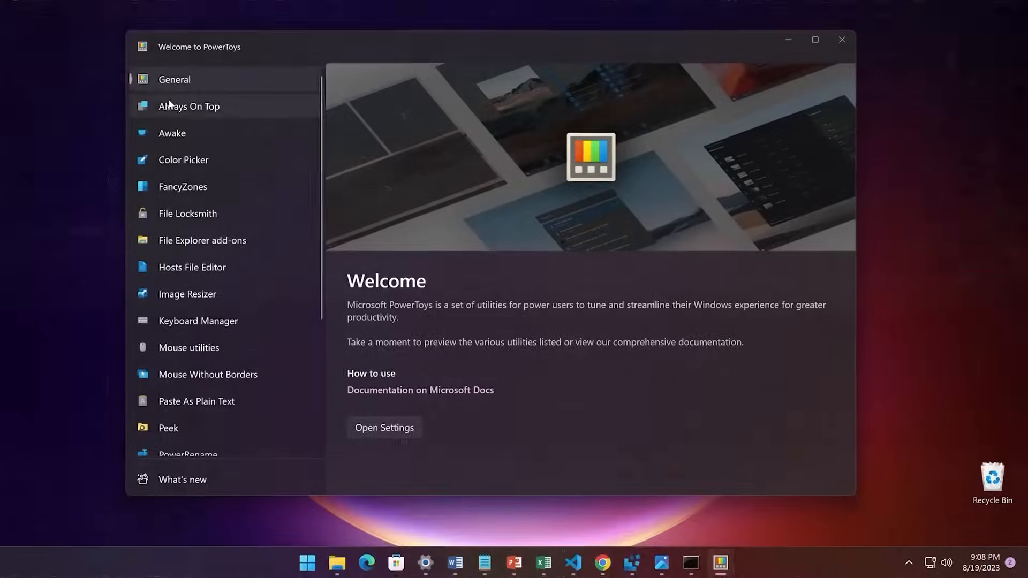
# Step: View the Always On Top overview, then show the PowerToys shortcuts panel with Win+Shift+/
pyautogui.click(189, 106)
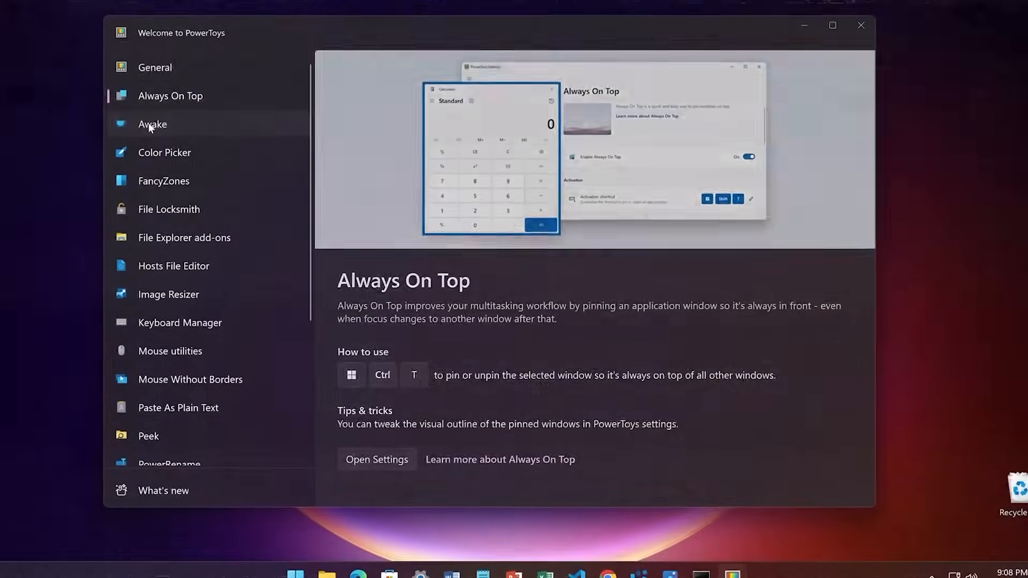
pyautogui.click(145, 145)
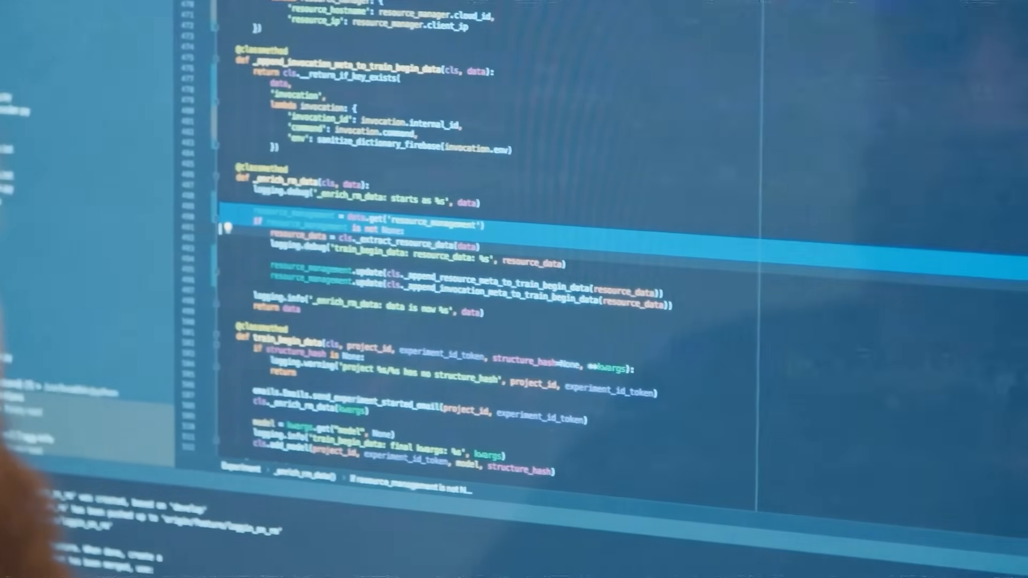
pyautogui.press('Win+Shift+/')
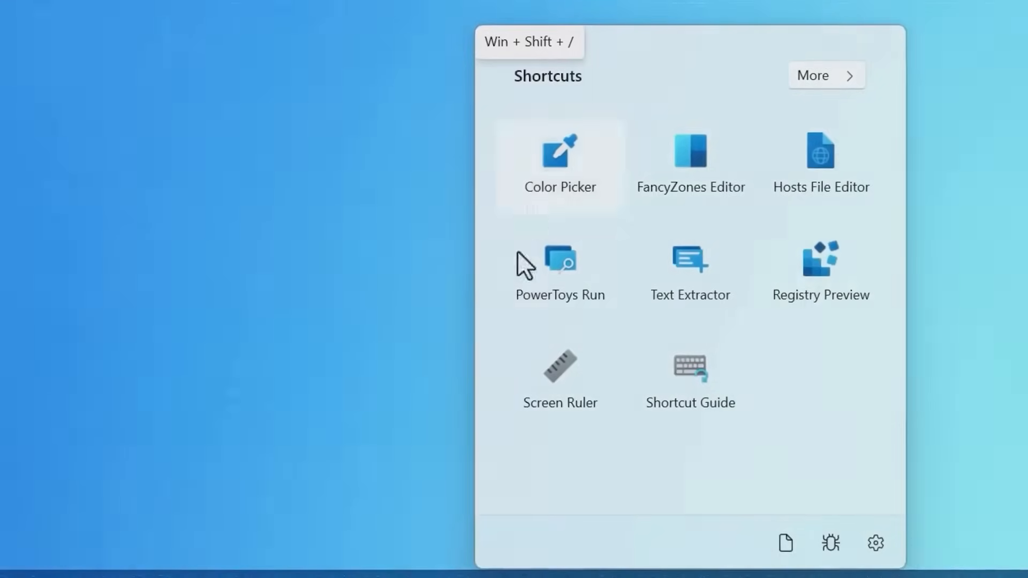